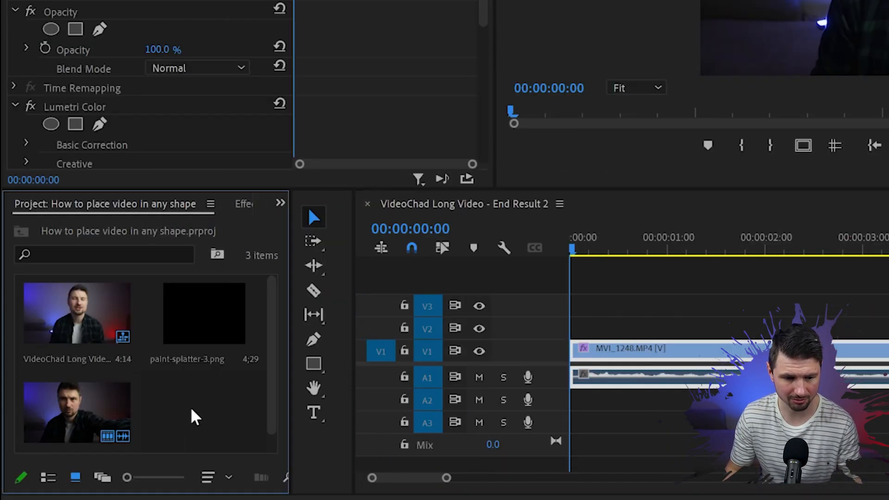
Step: Place paint-splatter-3.png on track V2 directly above the MVI_1248 facecam clip
{"action": "left_click", "coordinate": [203, 314]}
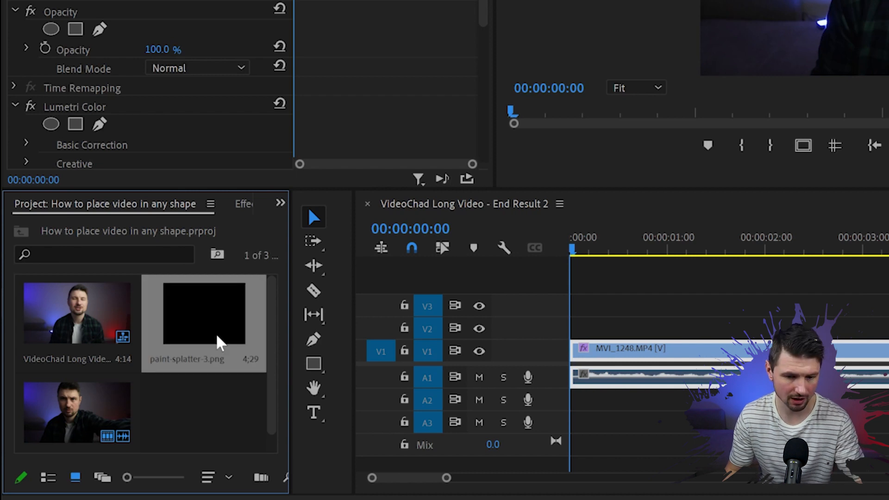
{"action": "left_click_drag", "start_coordinate": [204, 315], "coordinate": [454, 328]}
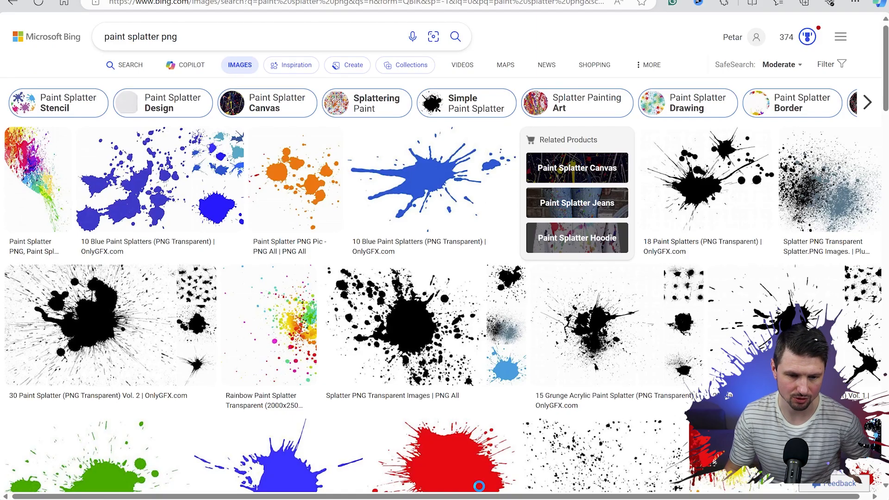
{"action": "left_click", "coordinate": [213, 36]}
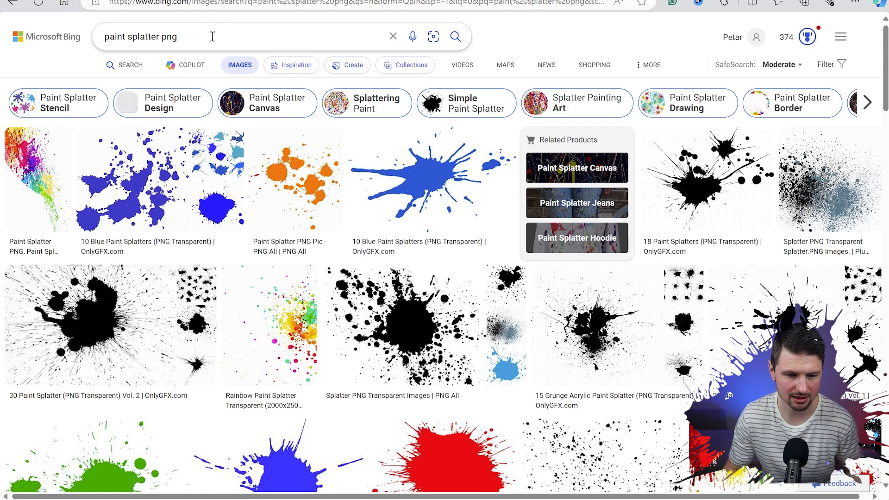
{"action": "scroll", "scroll_direction": "down", "scroll_amount": 3}
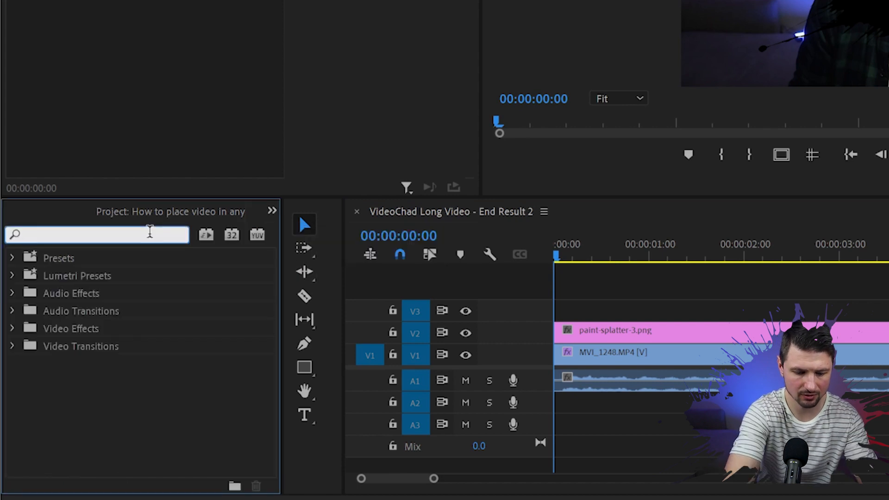
Step: Find the Track Matte Key effect by searching 'track matte' in the Effects panel
{"action": "type", "text": "track matte"}
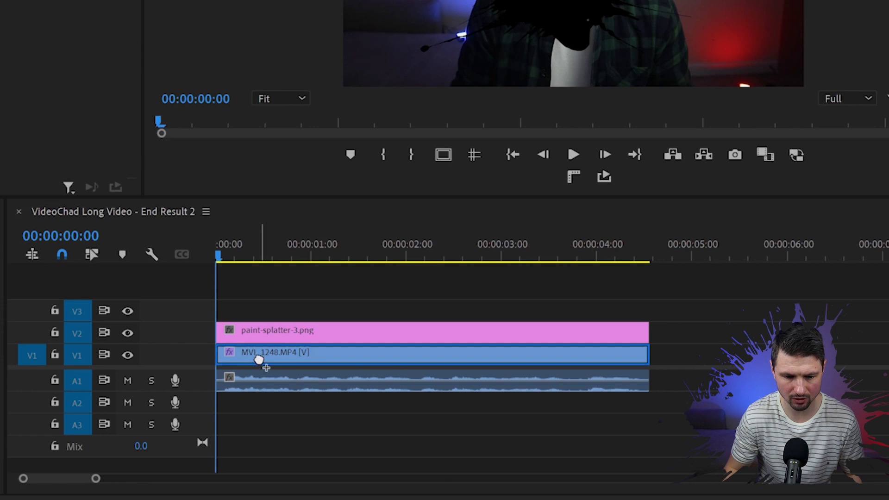
{"action": "mouse_move", "coordinate": [261, 363]}
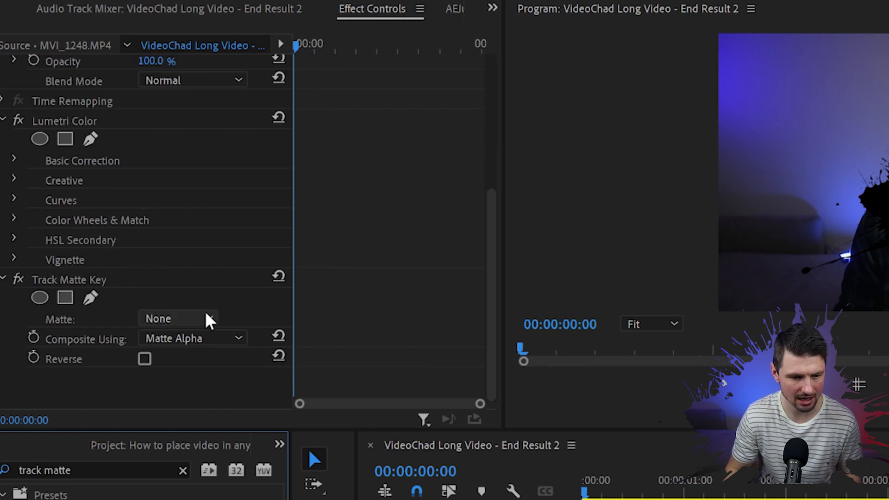
Step: Set the Track Matte Key's Matte to Video 2 so the facecam shows inside the splatter
{"action": "left_click", "coordinate": [178, 317]}
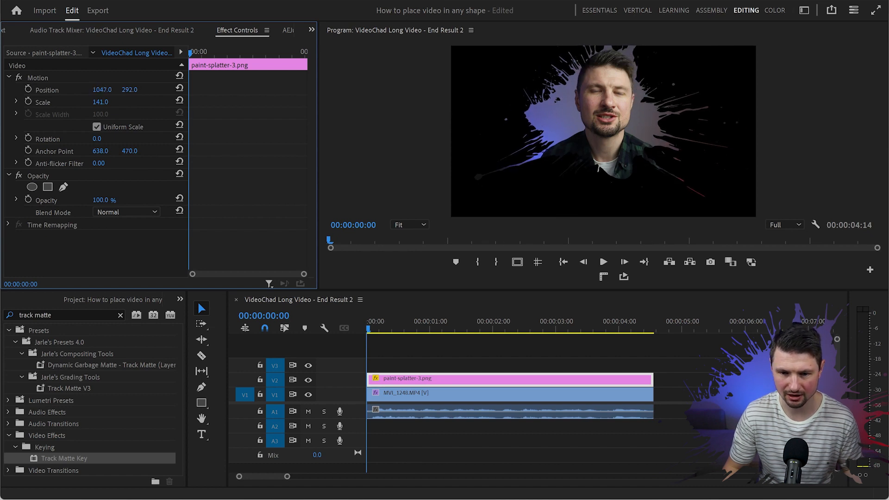
Step: Reduce the MVI_1248 facecam clip's Motion Scale to 47
{"action": "left_click", "coordinate": [129, 89]}
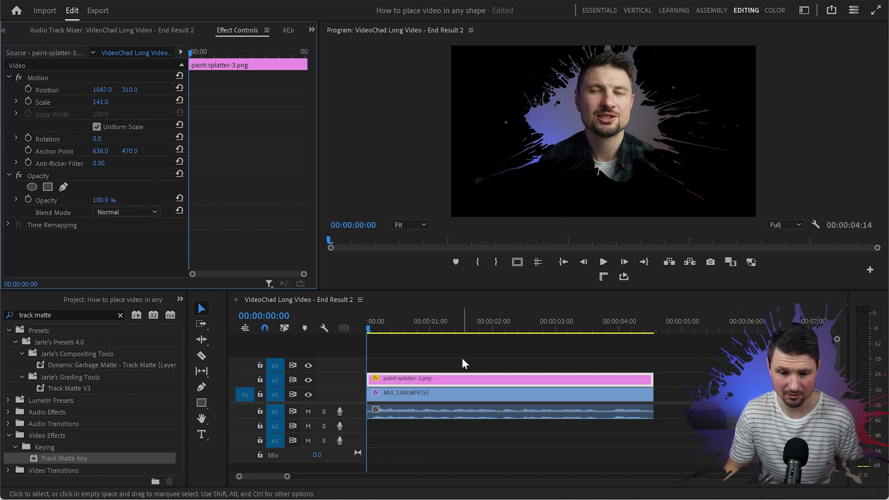
{"action": "left_click", "coordinate": [510, 393]}
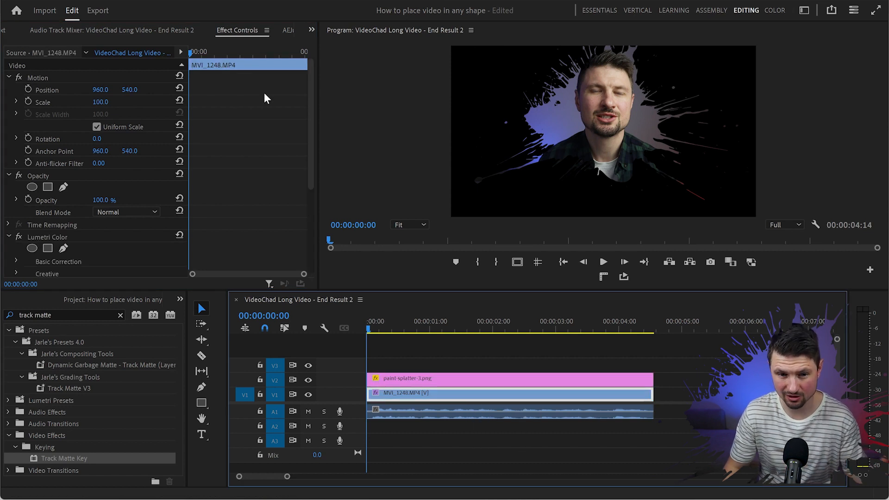
{"action": "mouse_move", "coordinate": [107, 101]}
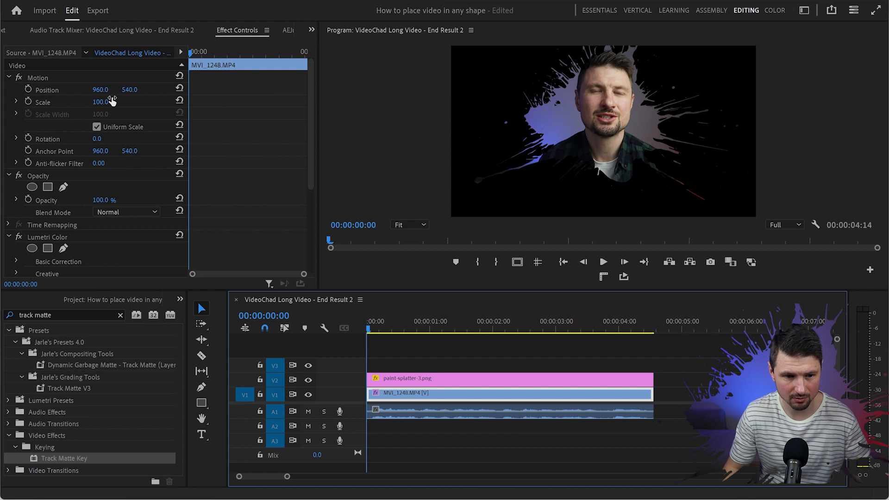
{"action": "left_click_drag", "start_coordinate": [102, 102], "coordinate": [98, 102]}
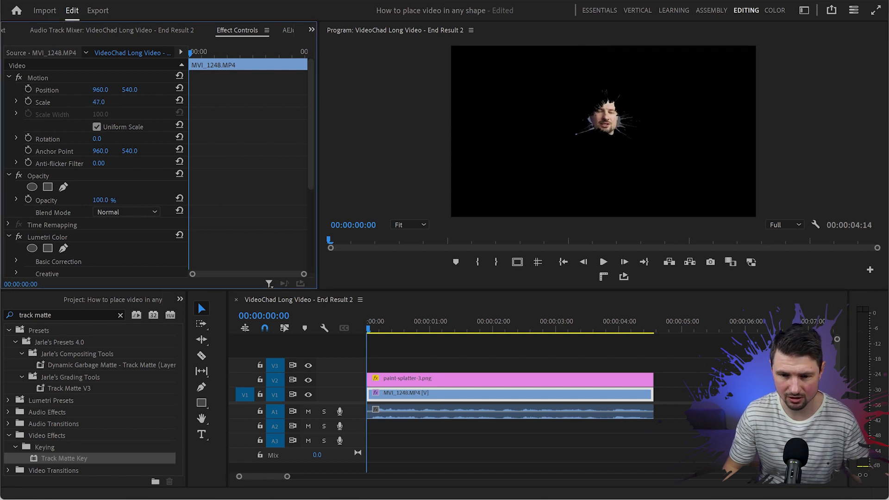